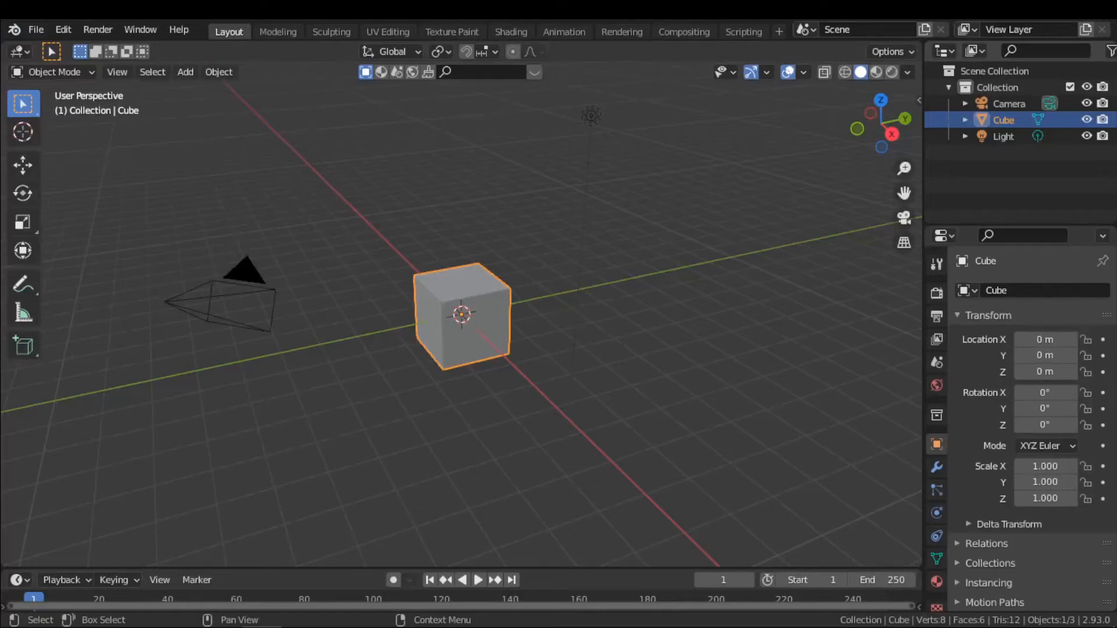
Bring up Preferences > Add-ons and filter the list with 'nod' to find Node Wrangler.
{"action": "left_click", "coordinate": [509, 32]}
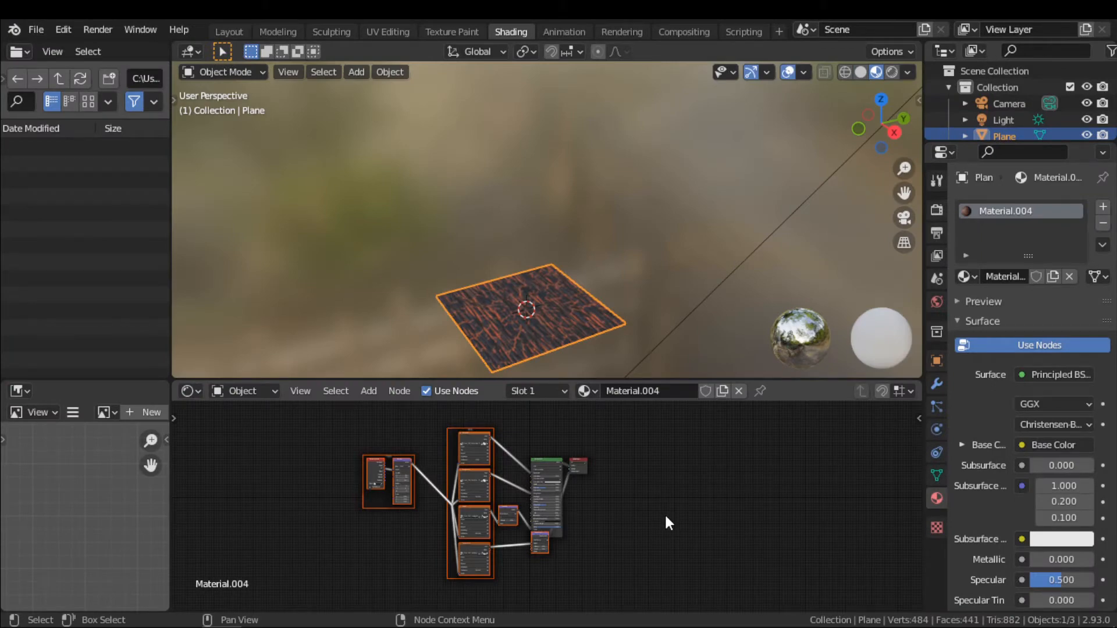
{"action": "left_click", "coordinate": [229, 31]}
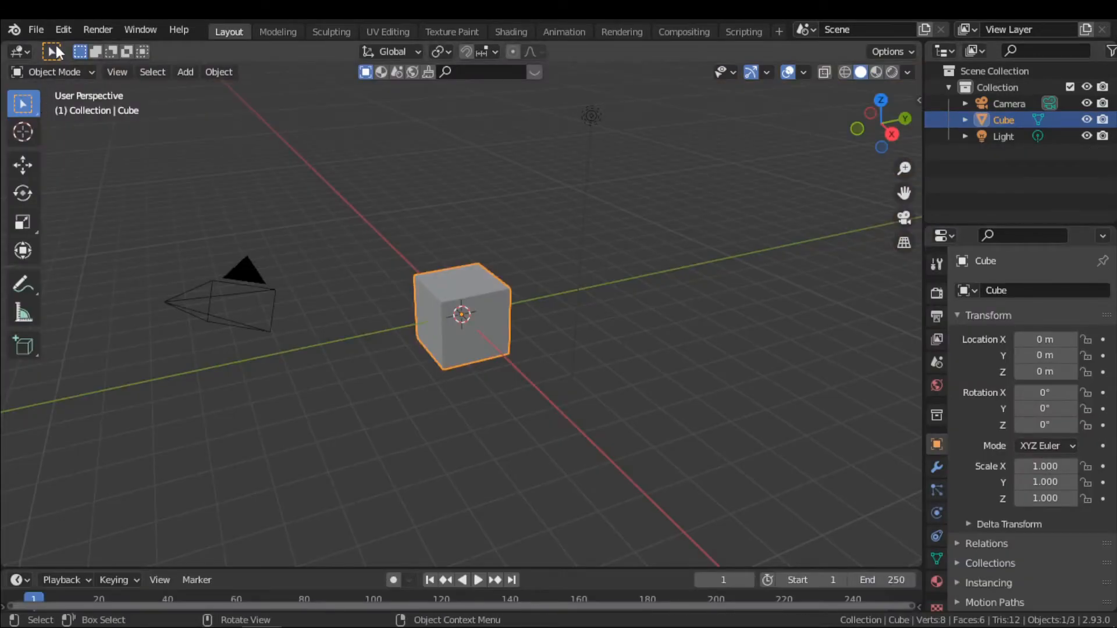
{"action": "left_click", "coordinate": [62, 29]}
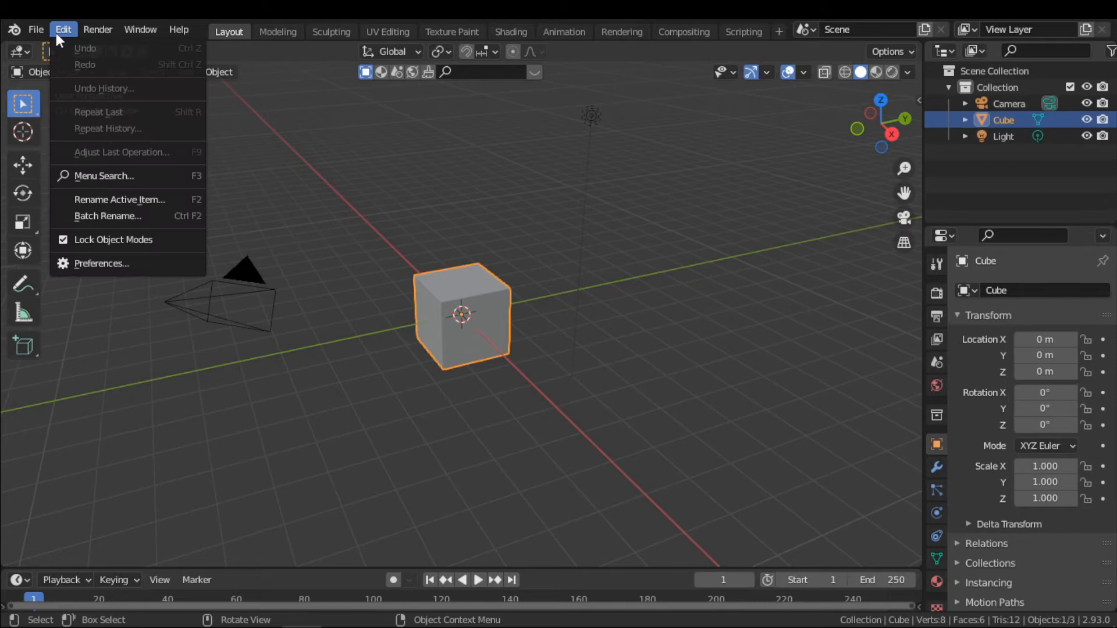
{"action": "mouse_move", "coordinate": [114, 264]}
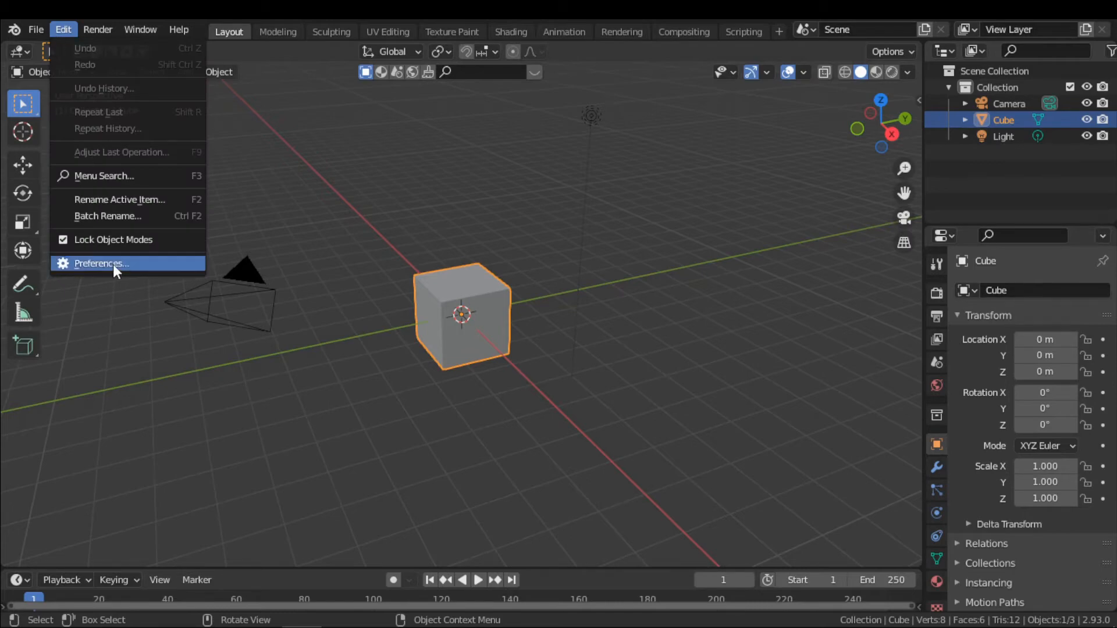
{"action": "left_click", "coordinate": [101, 263]}
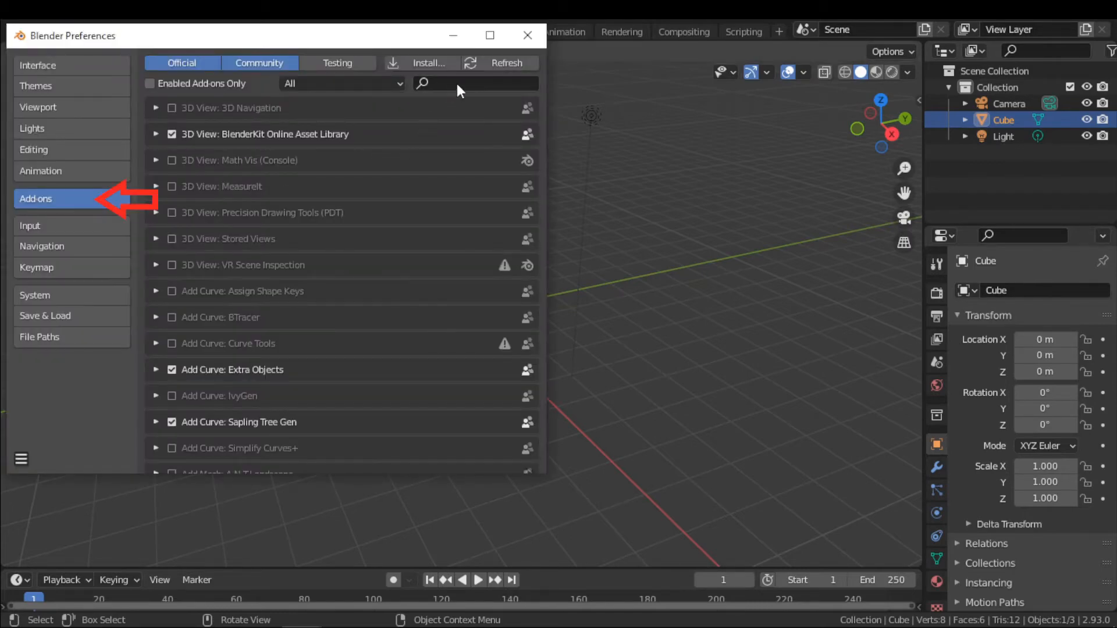
{"action": "left_click", "coordinate": [474, 84]}
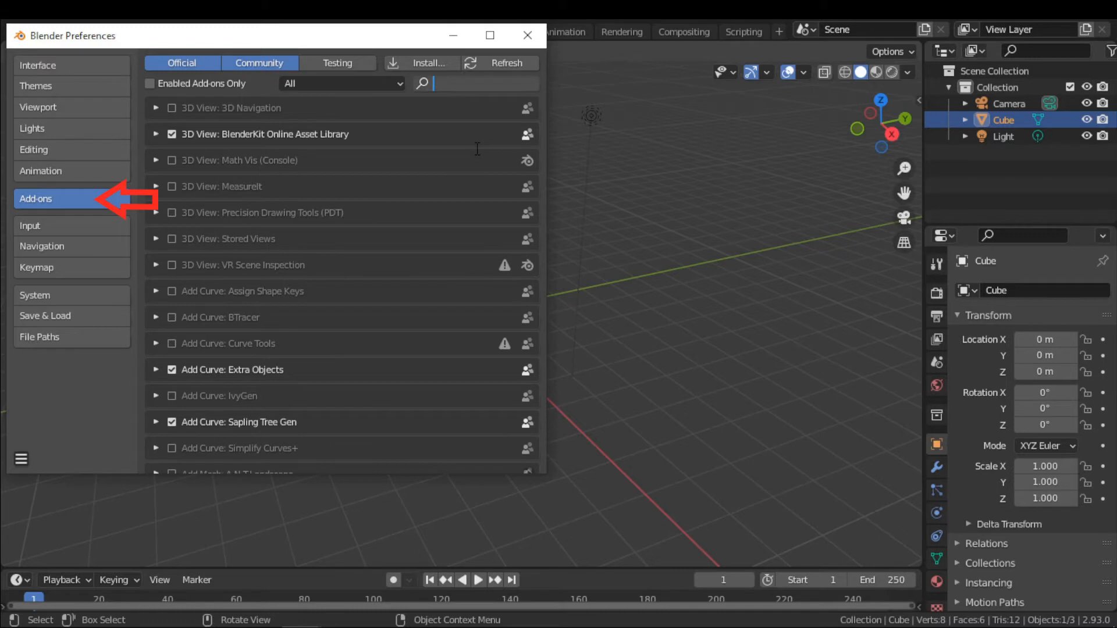
{"action": "type", "text": "nod"}
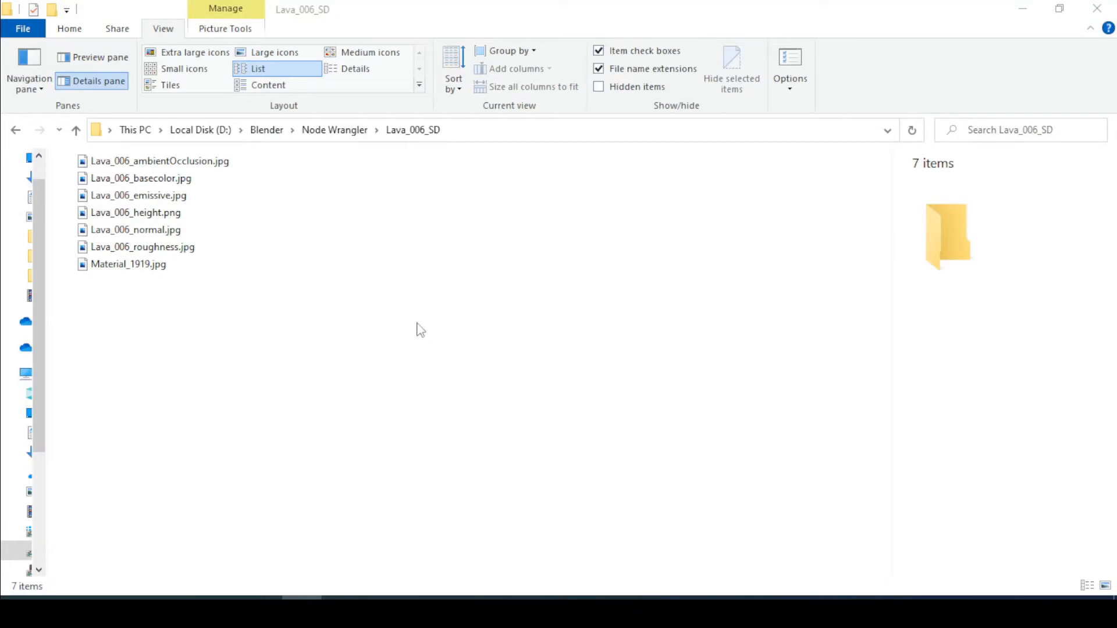
{"action": "mouse_move", "coordinate": [150, 291]}
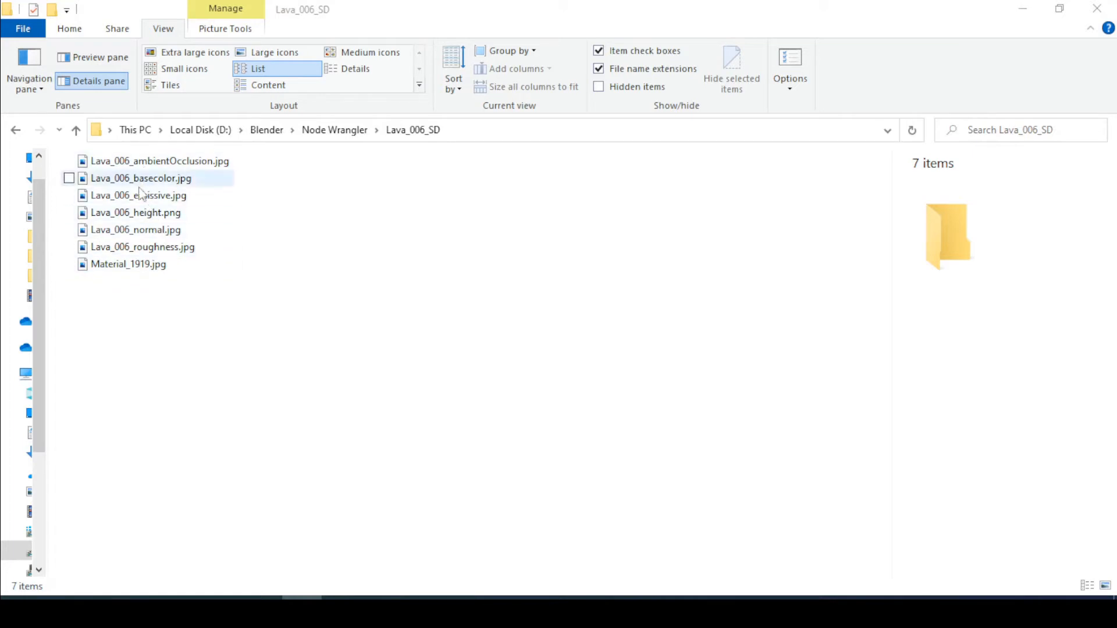
Browse to the Lava_006_SD folder listing the seven lava texture maps.
{"action": "left_click", "coordinate": [128, 264]}
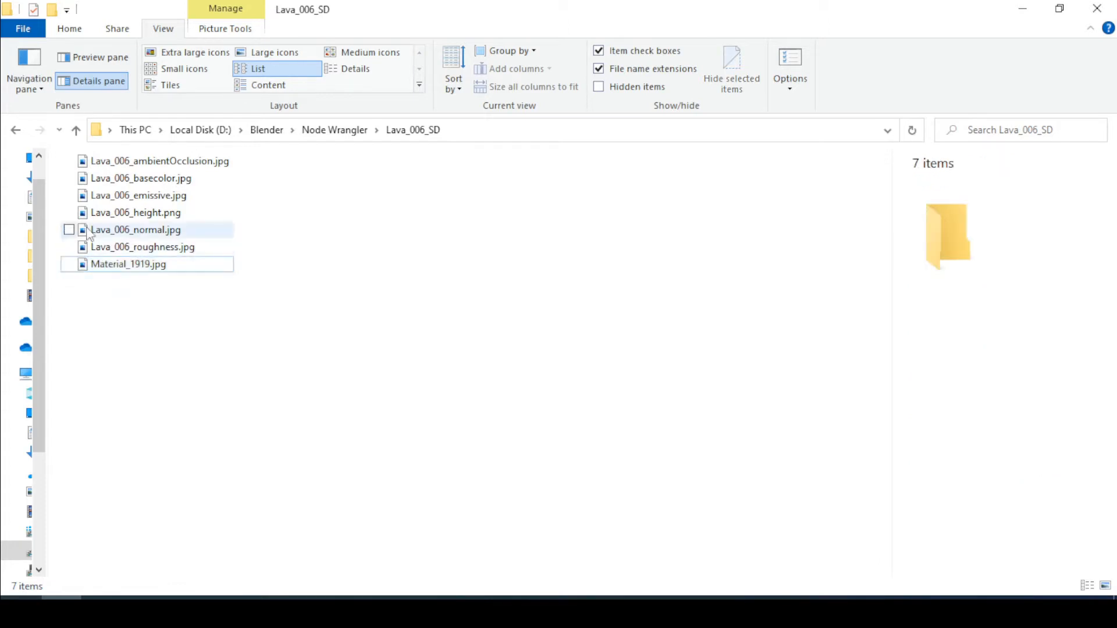
{"action": "left_click", "coordinate": [141, 178]}
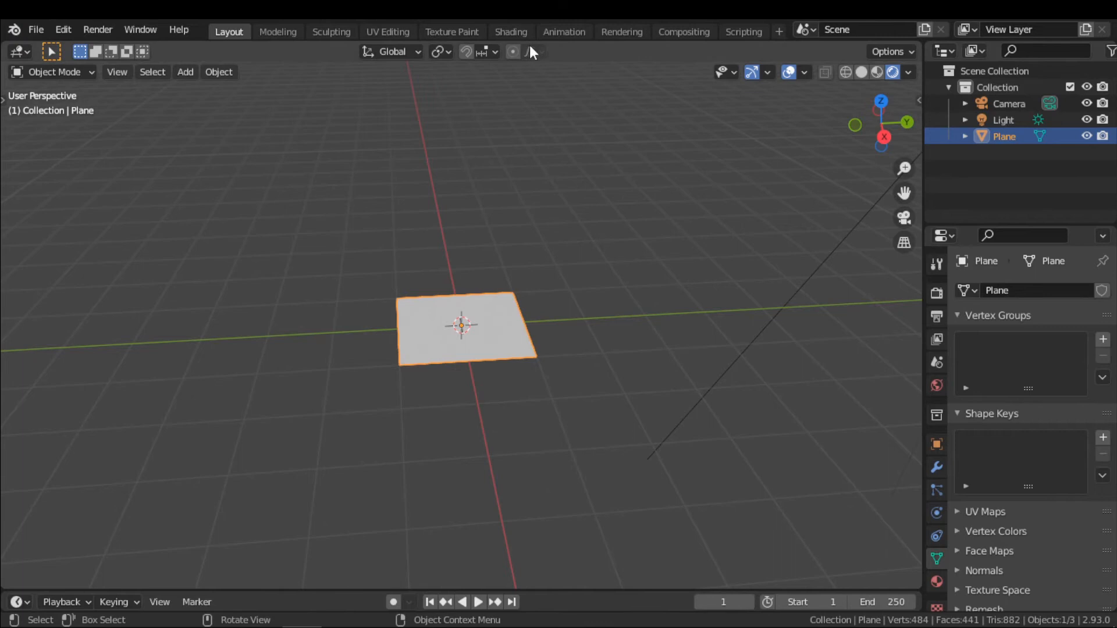
In the Shading workspace, add a new material with a default Principled BSDF to the plane.
{"action": "left_click", "coordinate": [509, 31]}
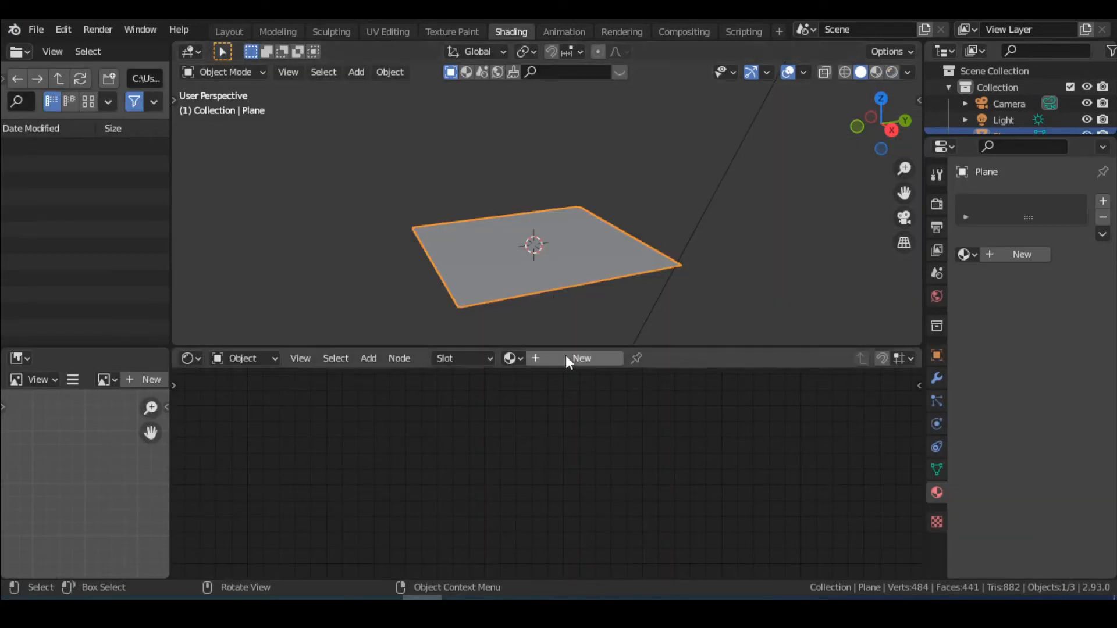
{"action": "left_click", "coordinate": [582, 358]}
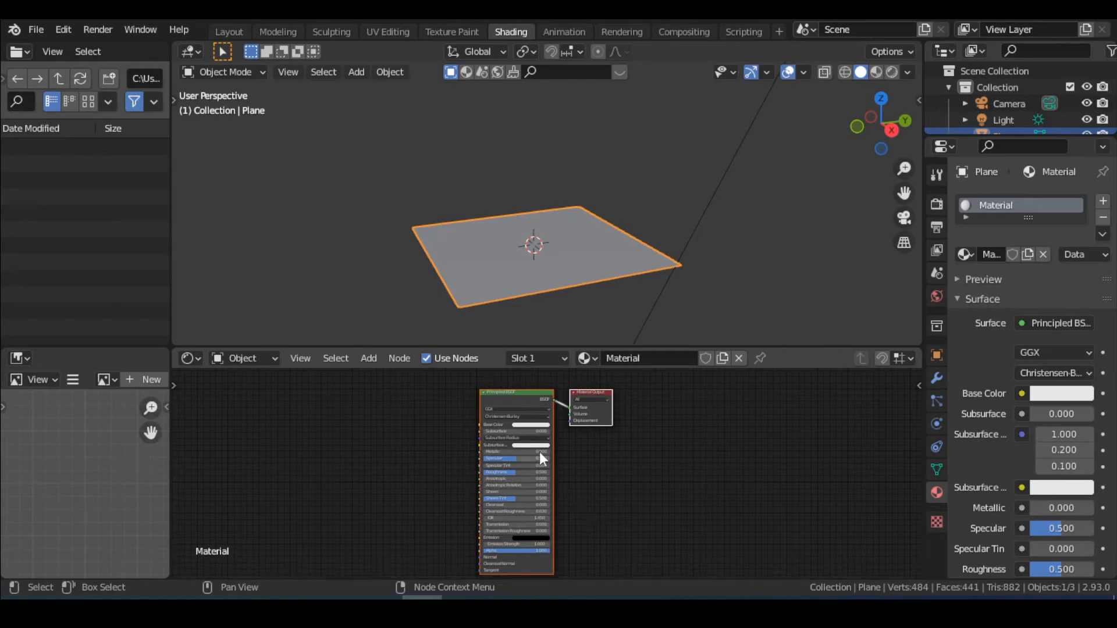
{"action": "key", "text": "ctrl+shift+t"}
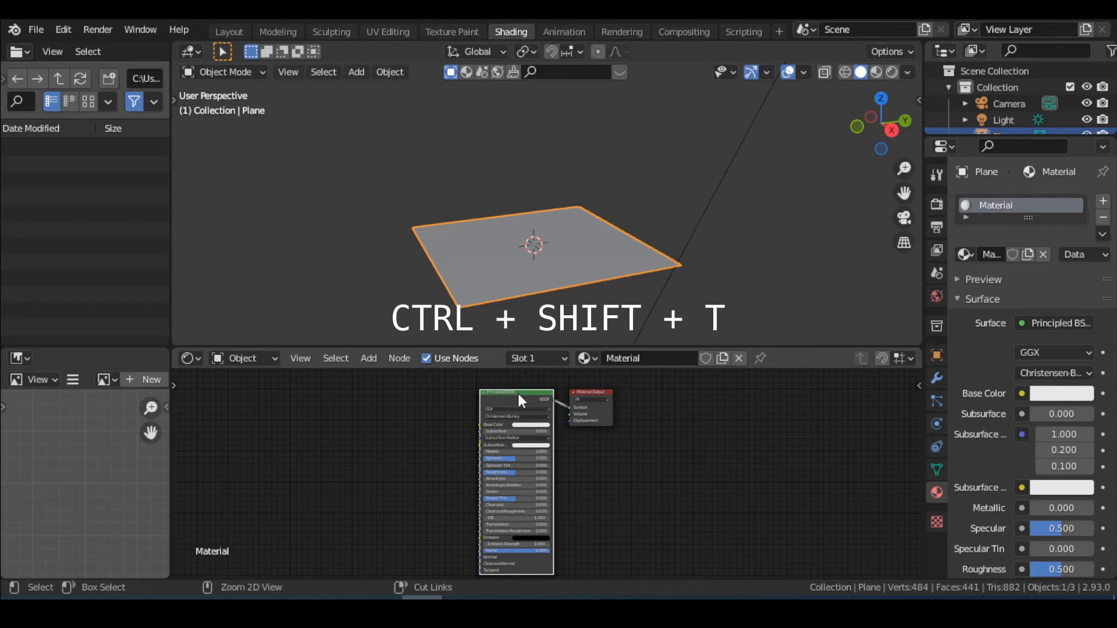
Load the six Lava_006 maps (AO through roughness) via Ctrl+Shift+T into the Principled BSDF.
{"action": "key", "text": "ctrl+shift+t"}
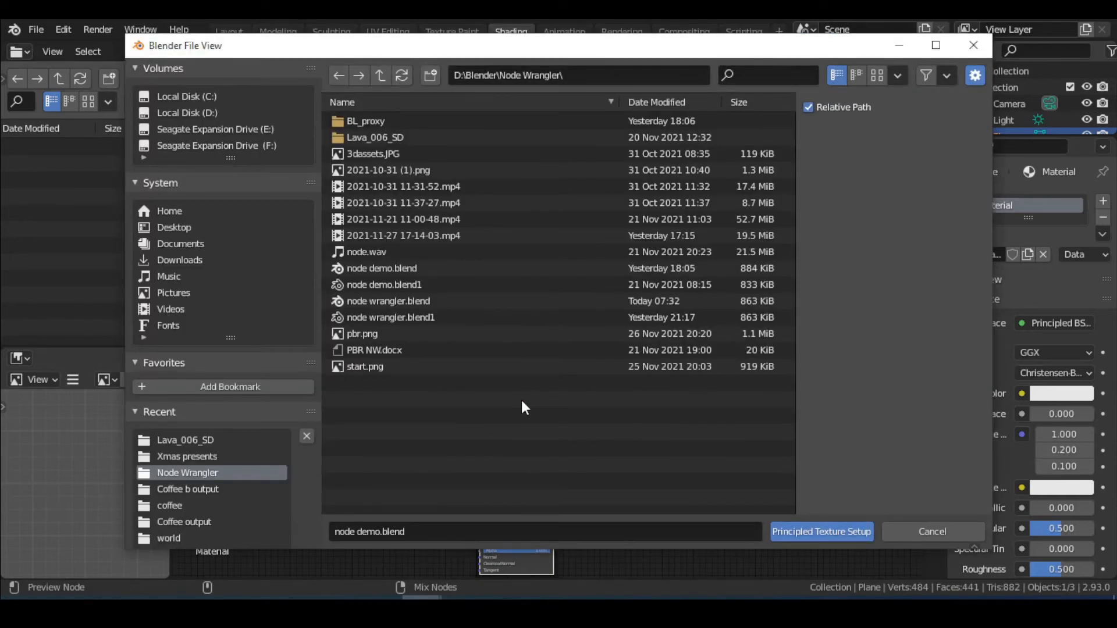
{"action": "double_click", "coordinate": [374, 138]}
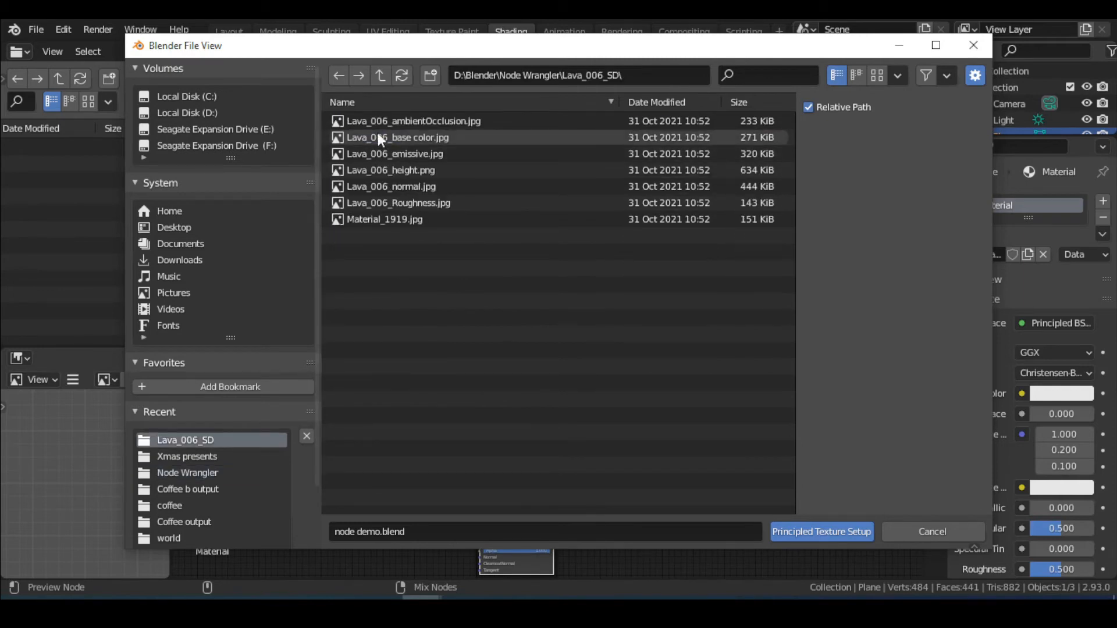
{"action": "left_click", "coordinate": [413, 120]}
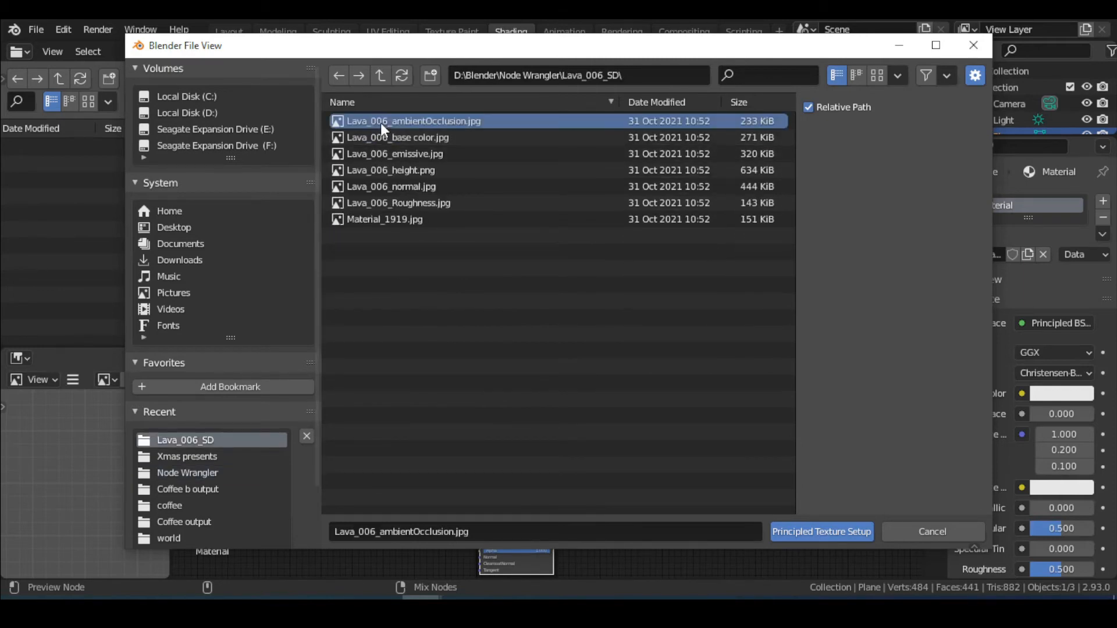
{"action": "left_click", "coordinate": [392, 170]}
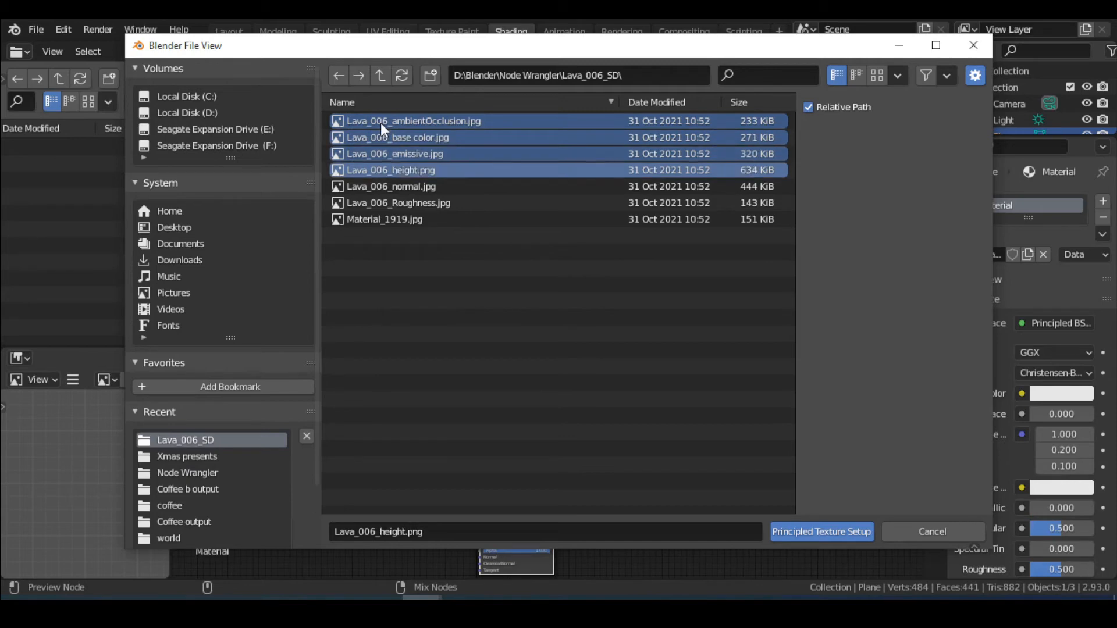
{"action": "left_click", "coordinate": [397, 202]}
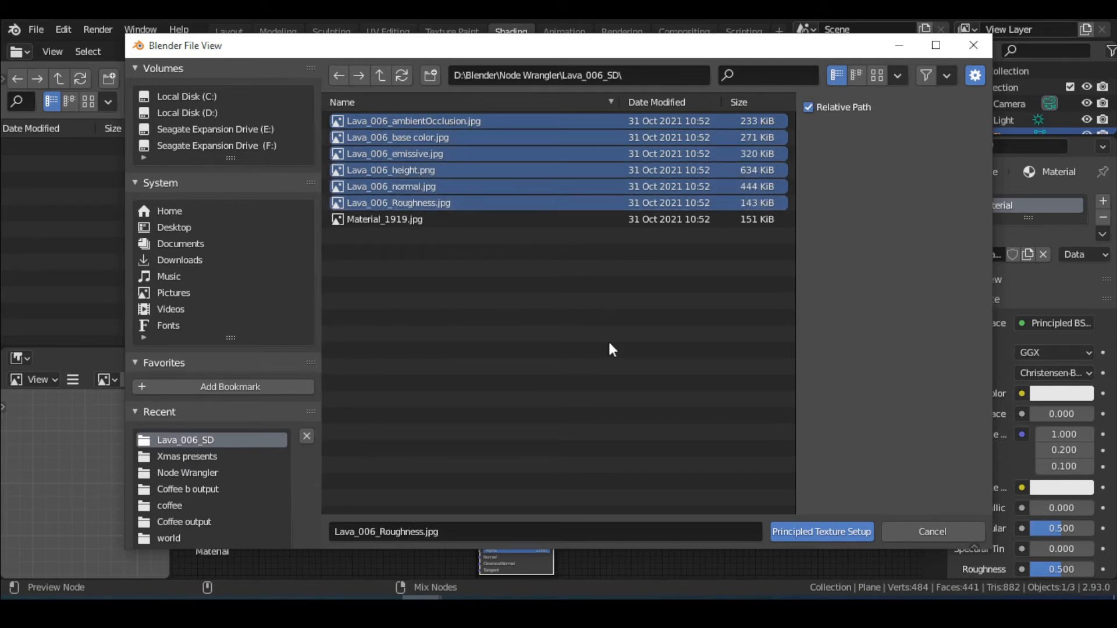
{"action": "left_click", "coordinate": [820, 531]}
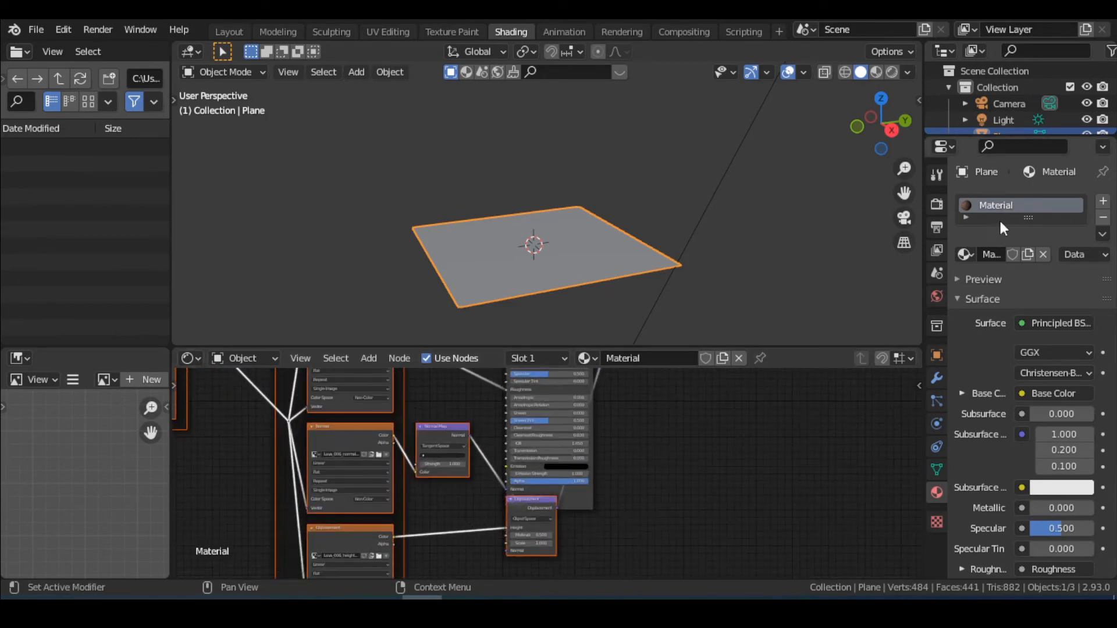
Set the render engine to Cycles in Render Properties.
{"action": "left_click", "coordinate": [935, 204]}
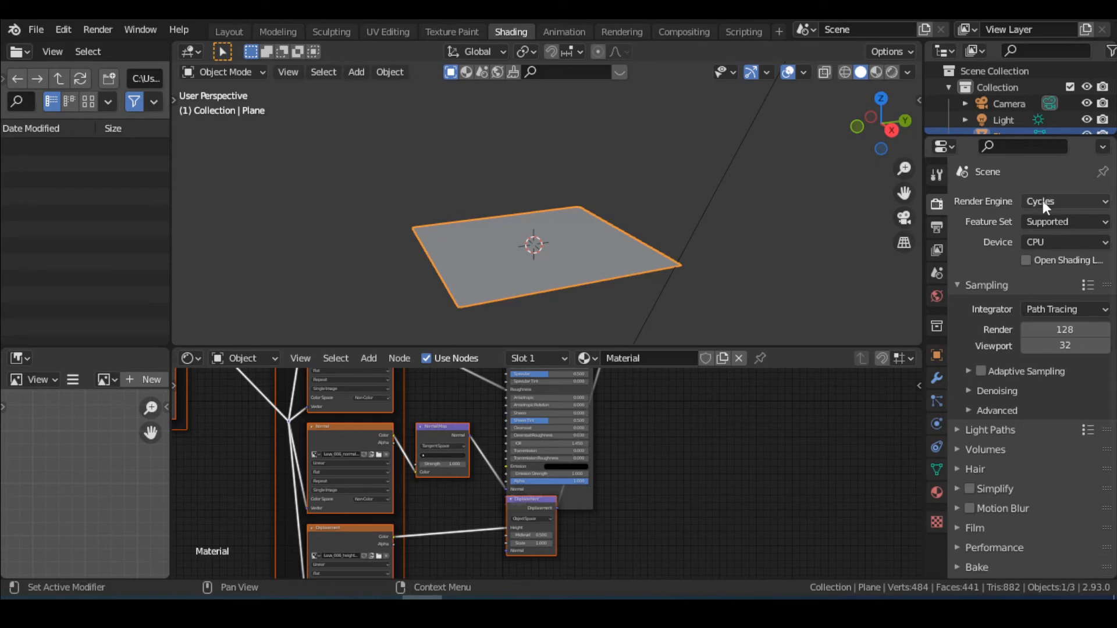
{"action": "mouse_move", "coordinate": [1061, 201]}
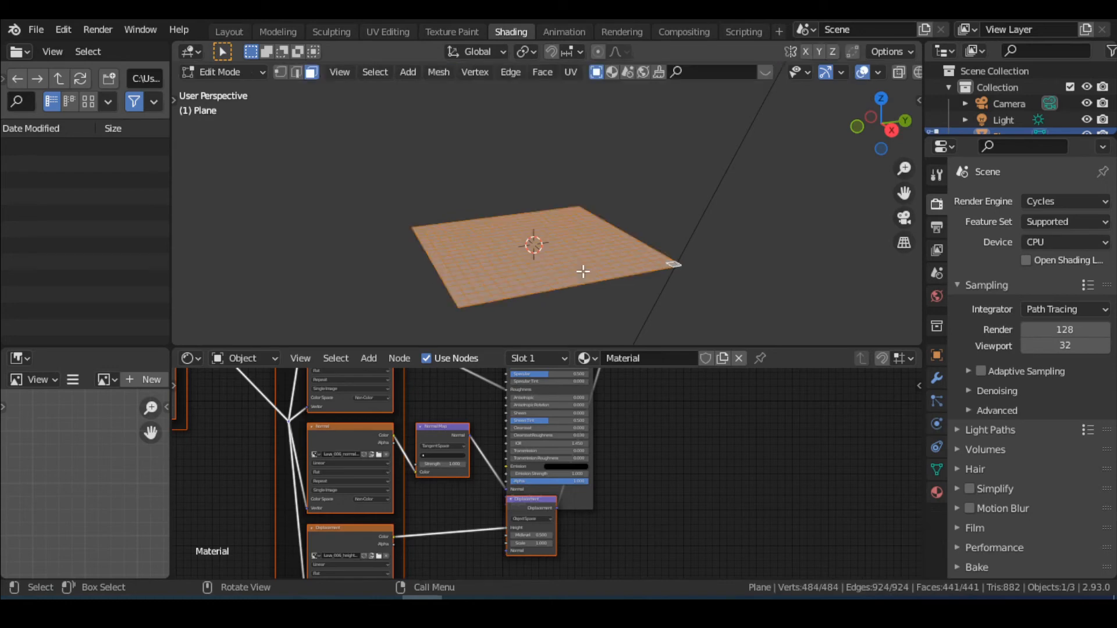
{"action": "left_click", "coordinate": [225, 71]}
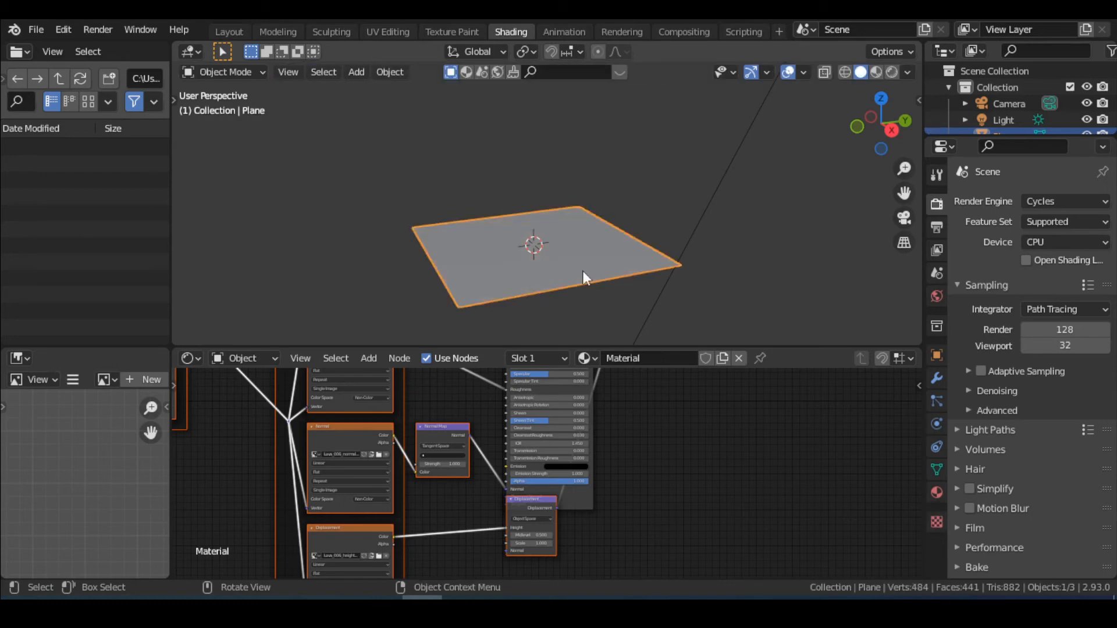
{"action": "mouse_move", "coordinate": [874, 477]}
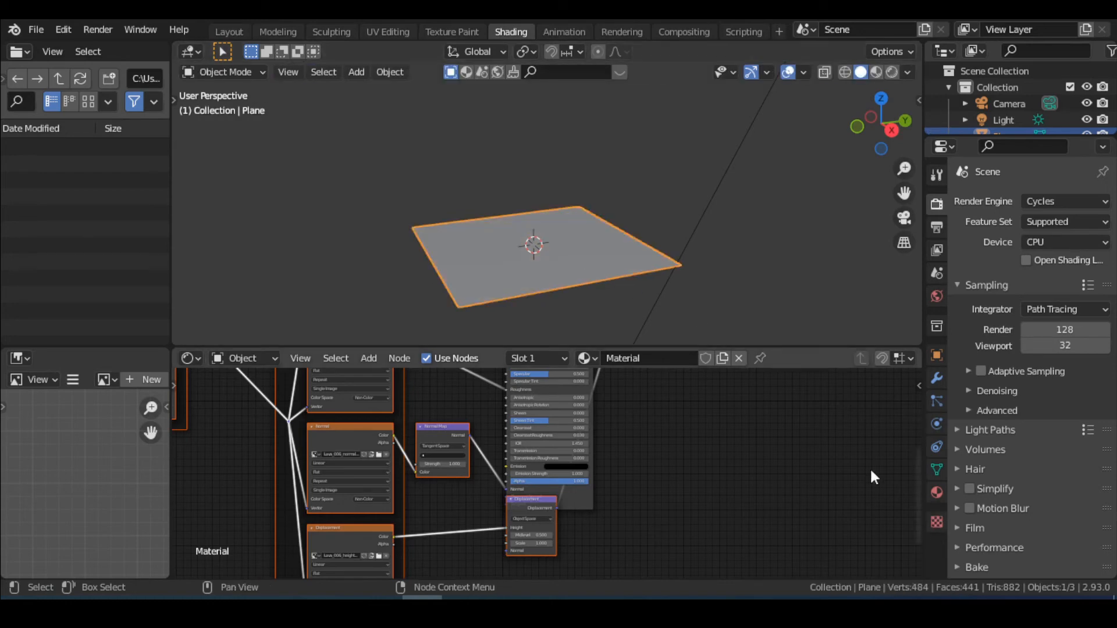
Set the material's surface displacement method to Displacement and Bump.
{"action": "left_click", "coordinate": [937, 491]}
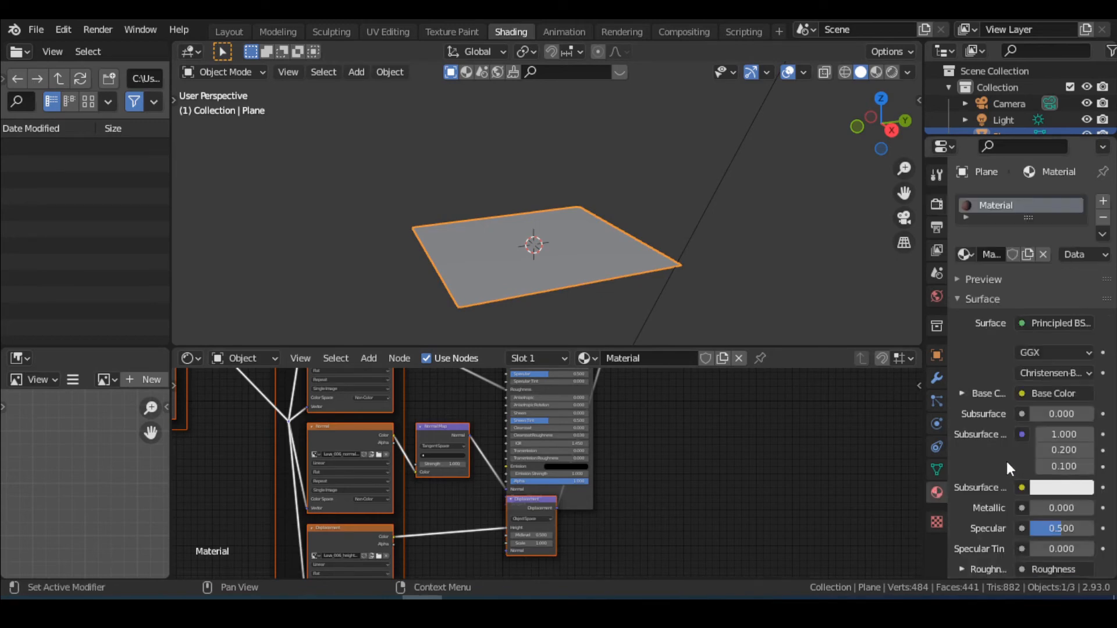
{"action": "scroll", "scroll_direction": "down", "scroll_amount": 3}
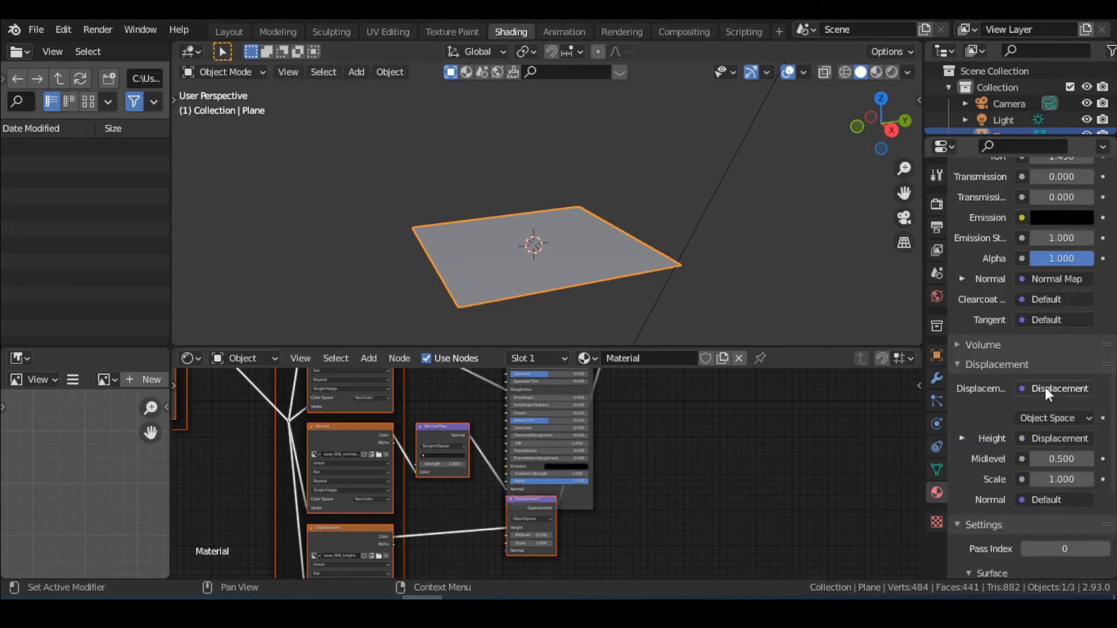
{"action": "scroll", "scroll_direction": "down", "scroll_amount": 3}
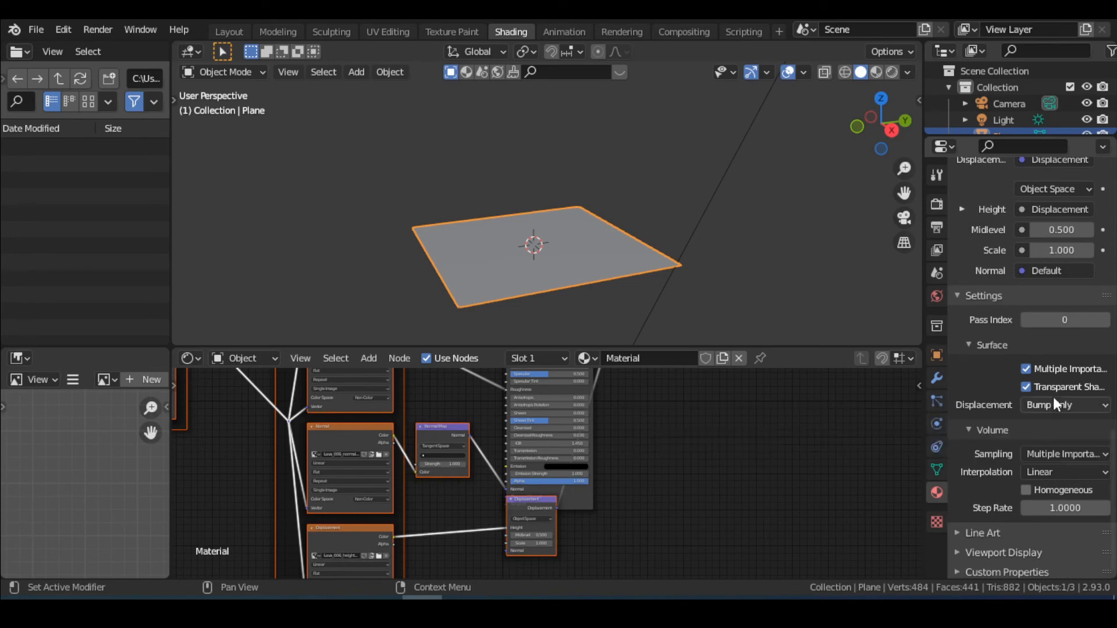
{"action": "left_click", "coordinate": [1065, 405]}
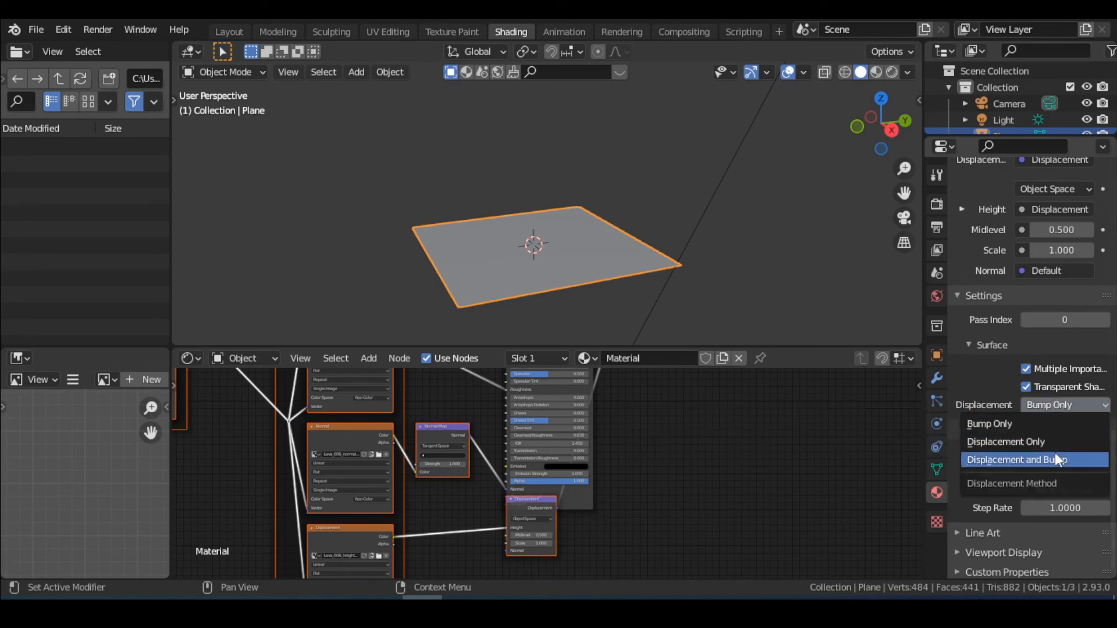
{"action": "left_click", "coordinate": [1016, 460]}
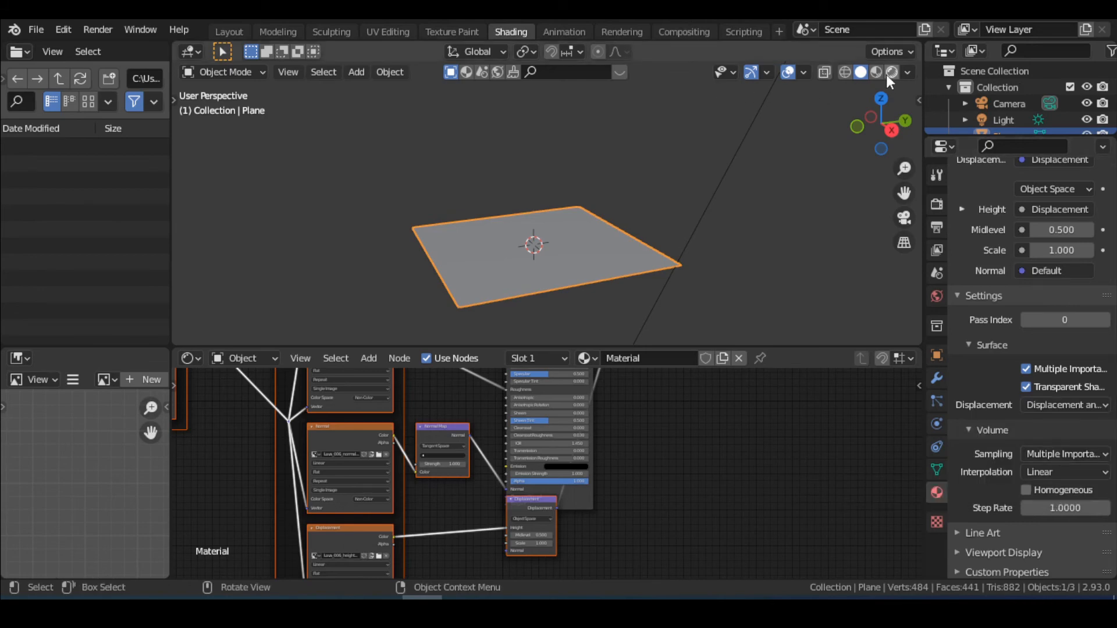
View the lava plane in Rendered shading with displacement scale lowered to 0.4.
{"action": "left_click", "coordinate": [871, 71]}
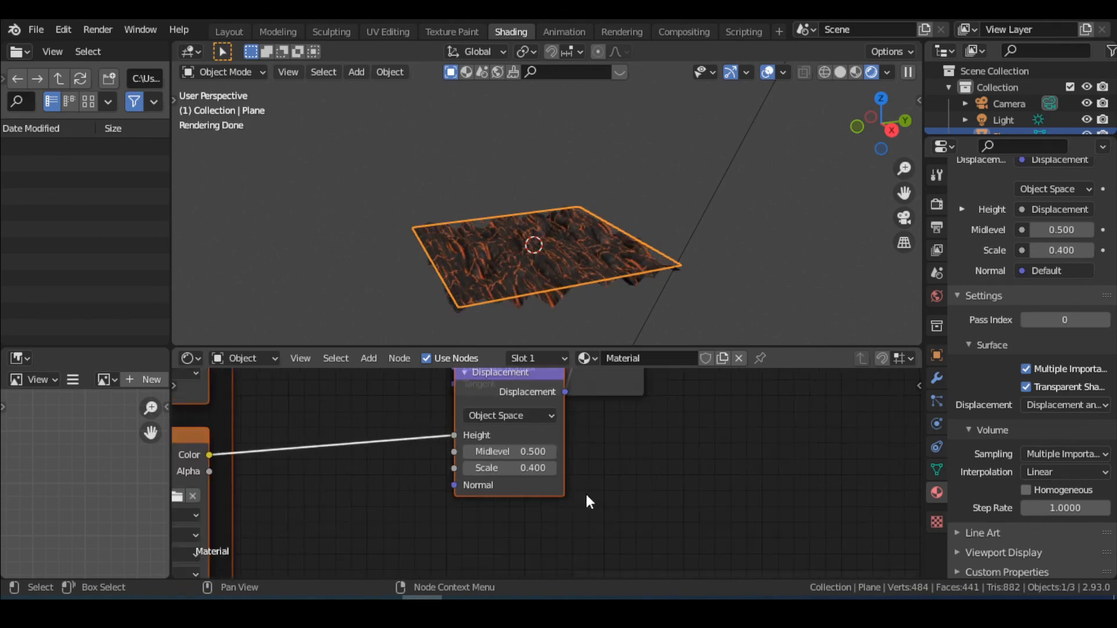
{"action": "scroll", "scroll_direction": "down", "scroll_amount": 3}
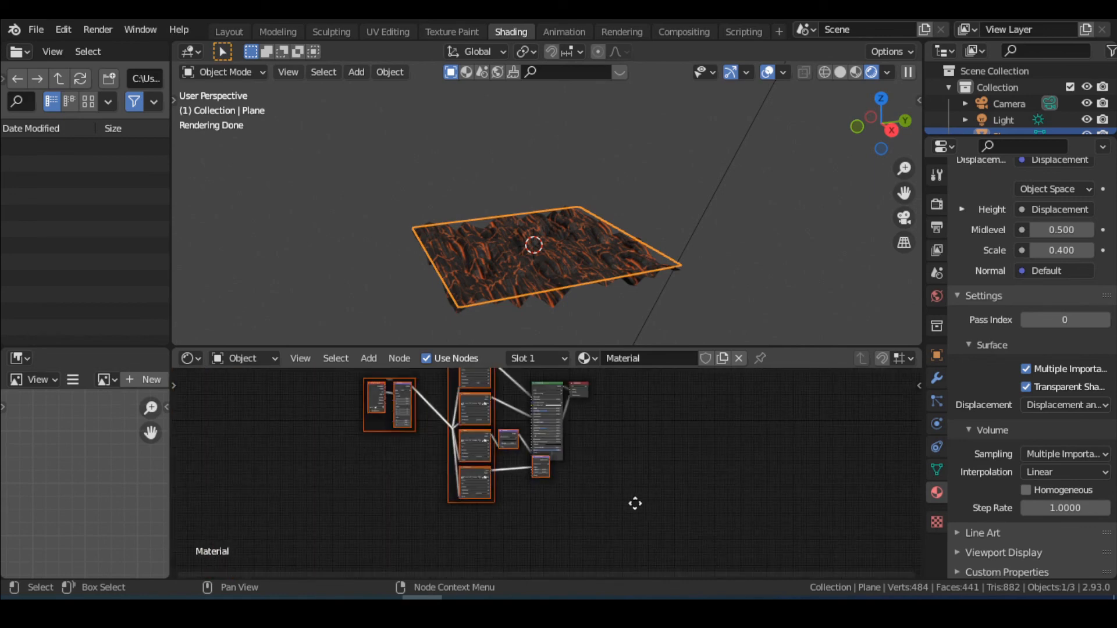